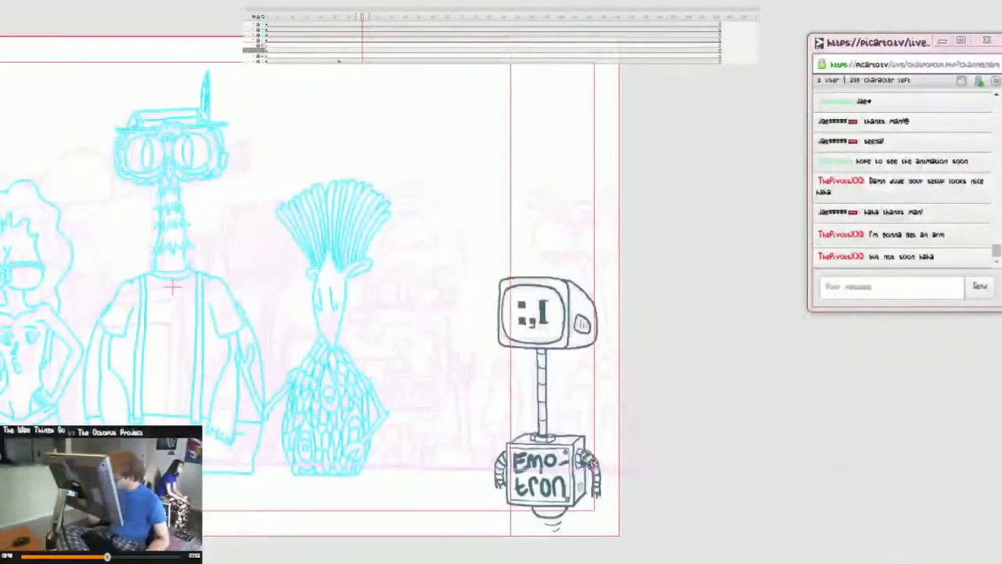
- Select the large '3/10!' text label and open the font family list to change its font
type("z")
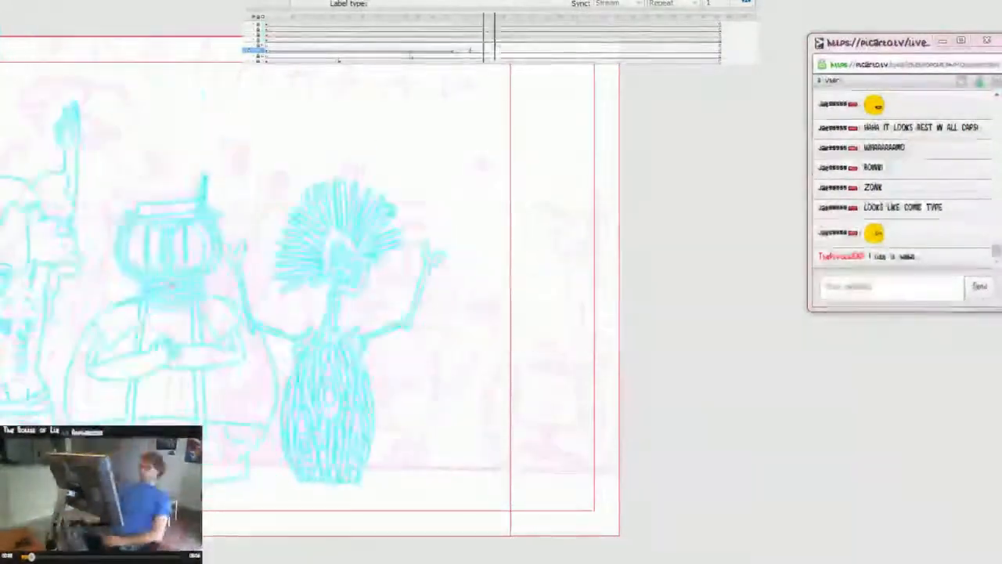
left_click(536, 72)
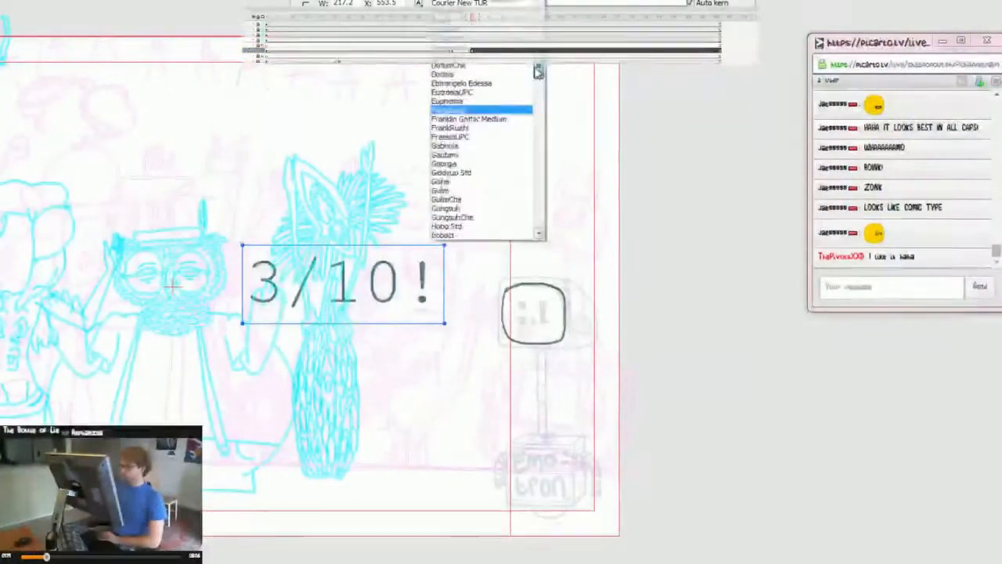